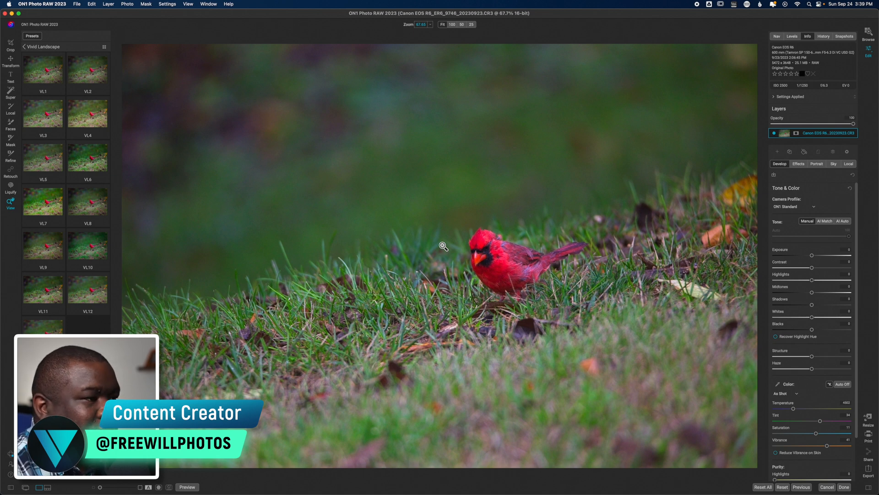
Review the third-party plug-in folder settings in Preferences and close without changes
{"action": "left_click", "coordinate": [187, 487]}
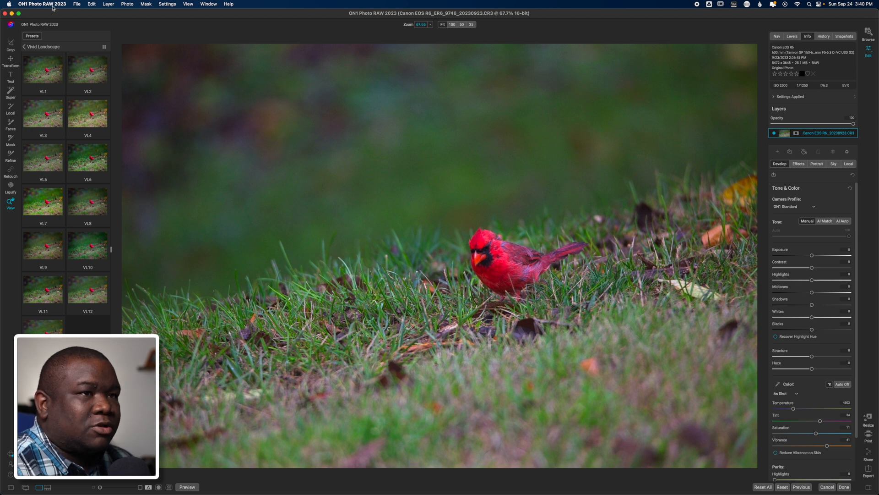
{"action": "left_click", "coordinate": [41, 4]}
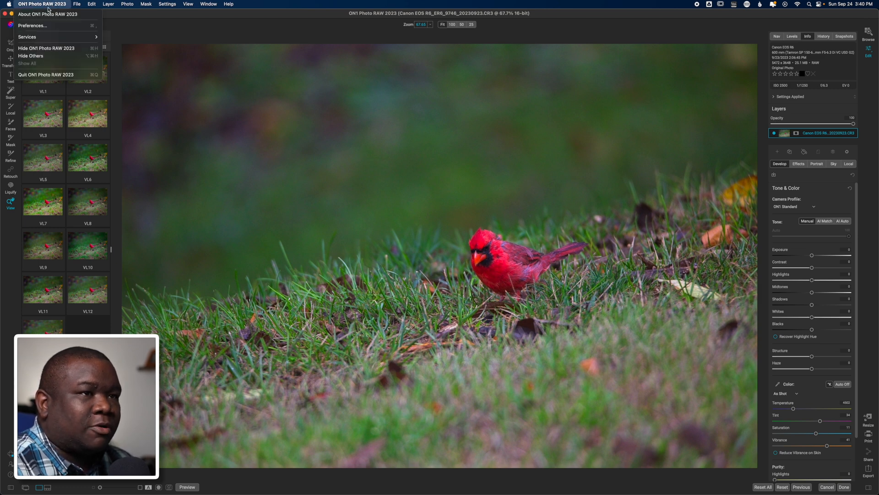
{"action": "mouse_move", "coordinate": [56, 25]}
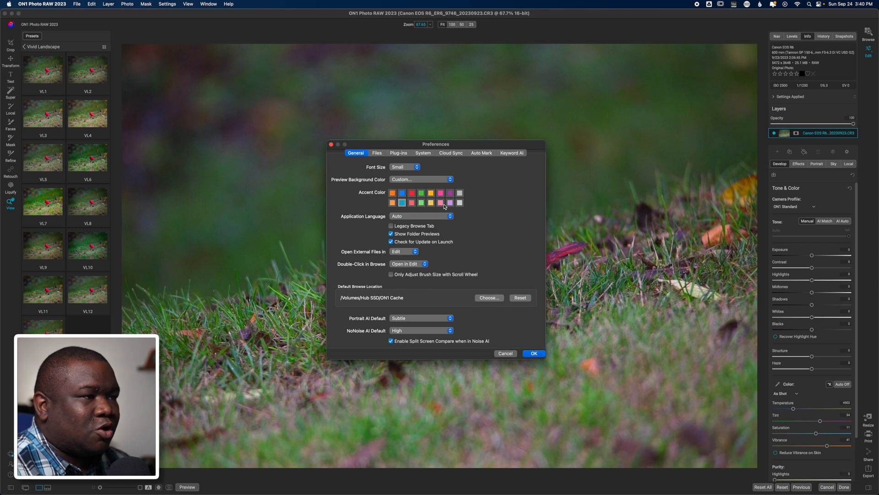
{"action": "left_click", "coordinate": [398, 152]}
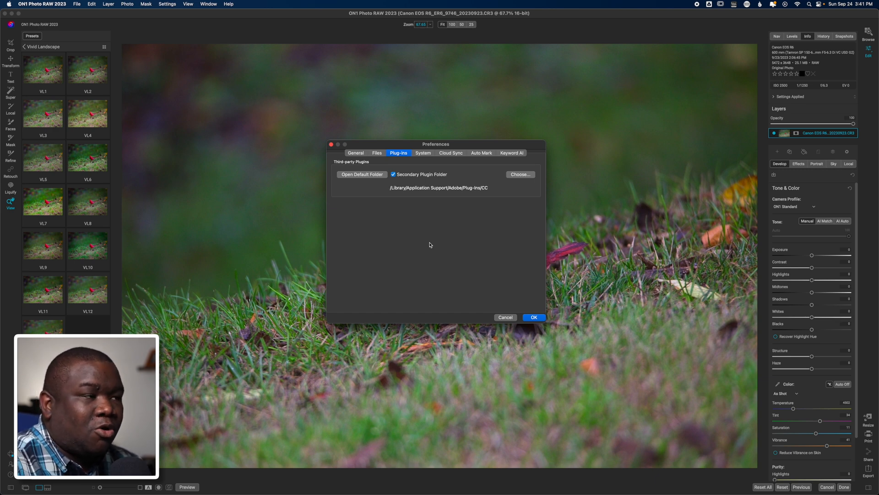
{"action": "mouse_move", "coordinate": [397, 192]}
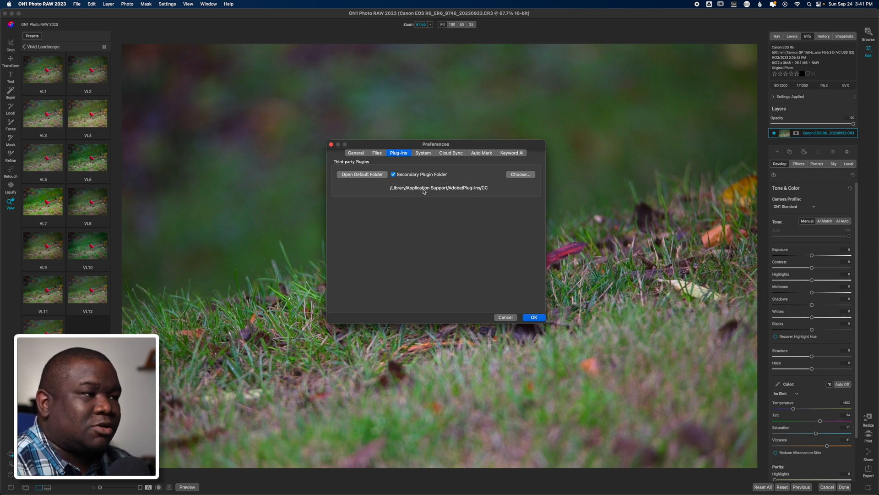
{"action": "mouse_move", "coordinate": [415, 222]}
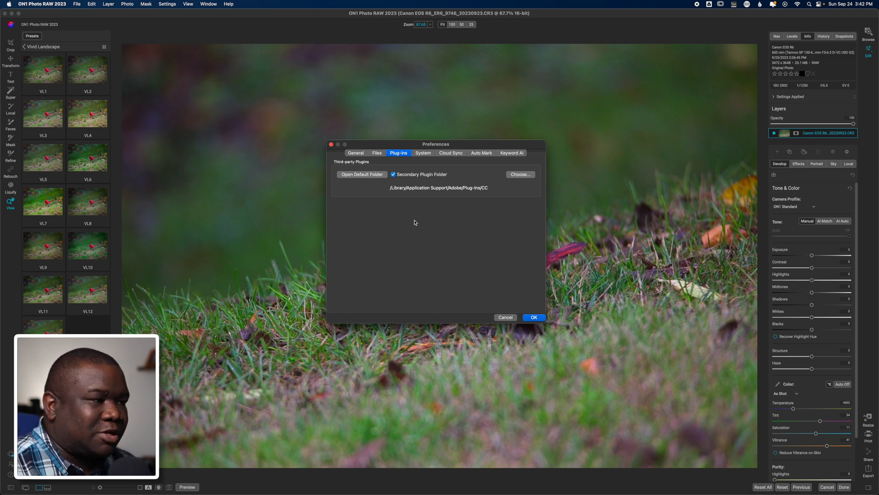
{"action": "left_click", "coordinate": [533, 317]}
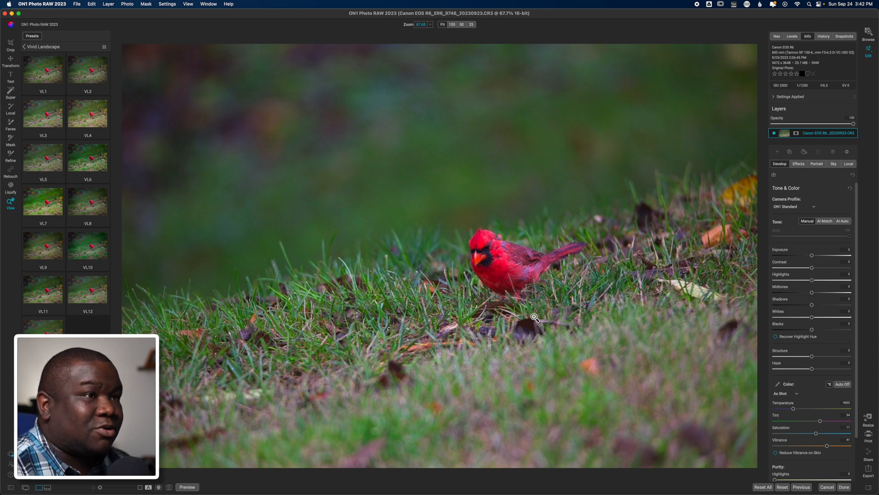
{"action": "mouse_move", "coordinate": [117, 24]}
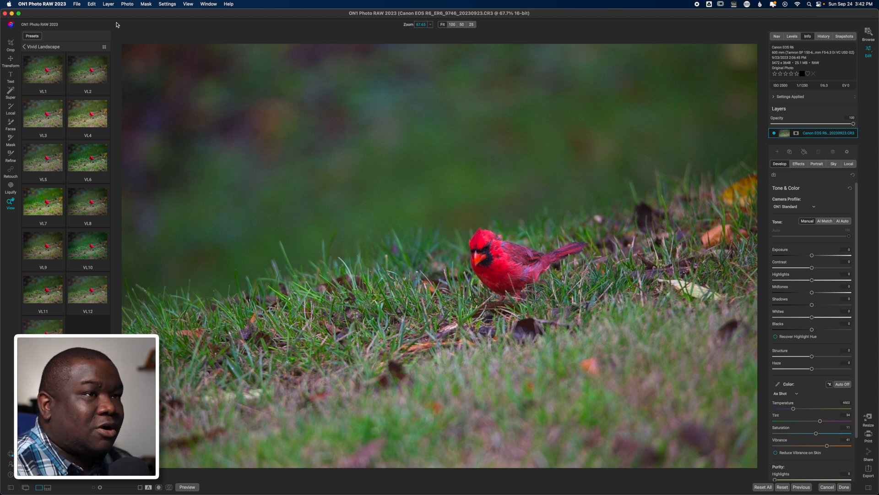
Send the cardinal photo to Boris FX Optics 2022 from the Layer filters menu
{"action": "left_click", "coordinate": [108, 4]}
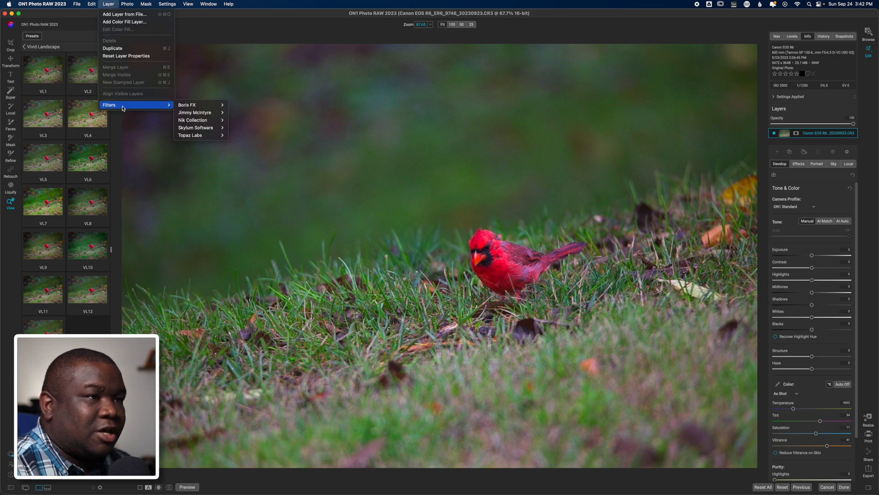
{"action": "mouse_move", "coordinate": [200, 135]}
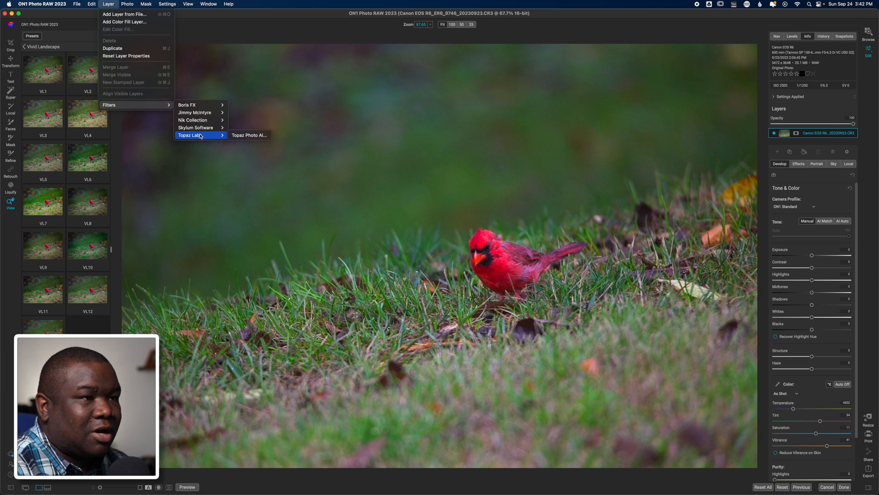
{"action": "mouse_move", "coordinate": [187, 105]}
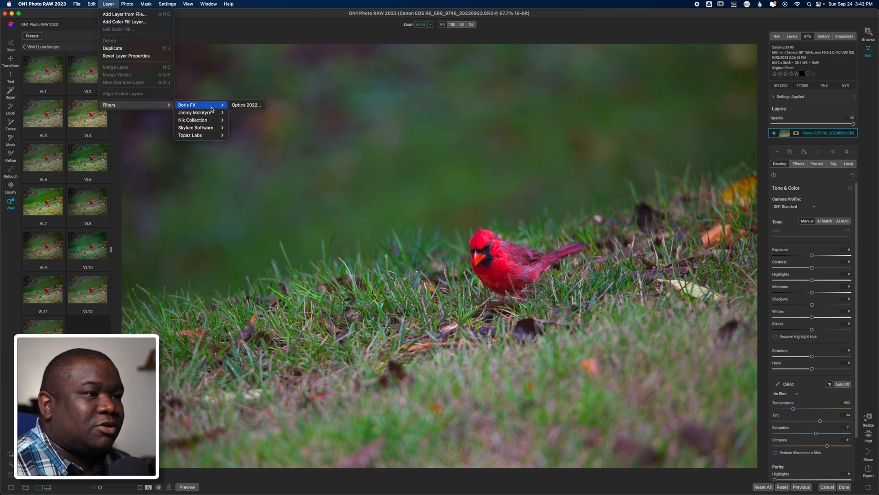
{"action": "mouse_move", "coordinate": [210, 110]}
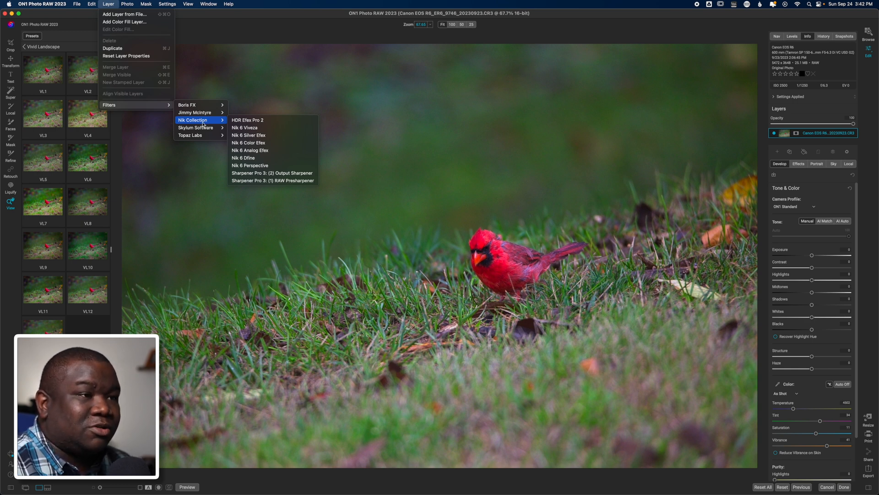
{"action": "mouse_move", "coordinate": [196, 127]}
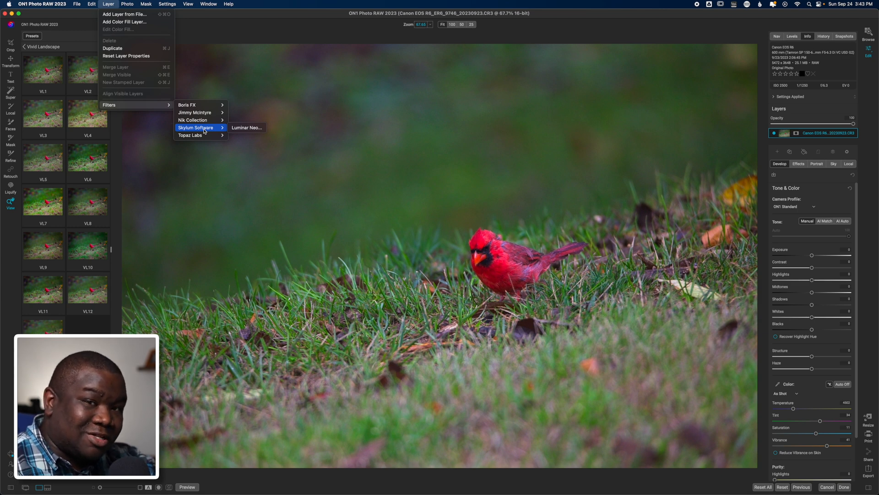
{"action": "mouse_move", "coordinate": [191, 135]}
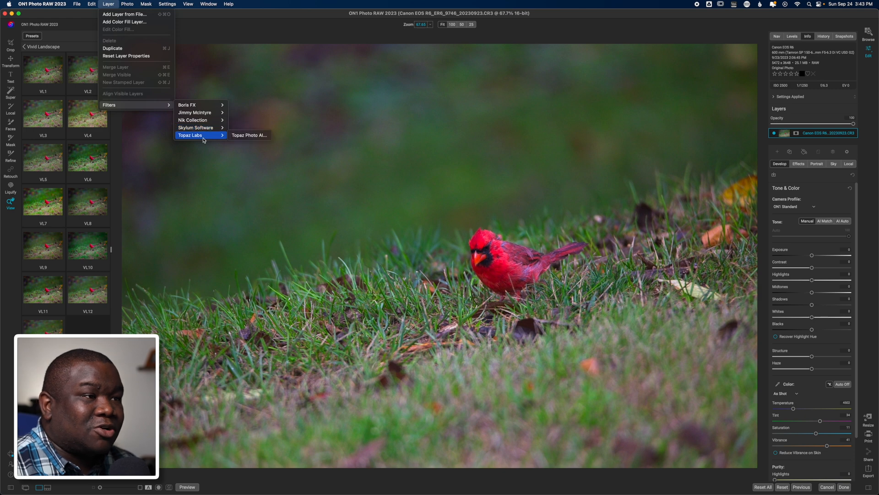
{"action": "mouse_move", "coordinate": [249, 135]}
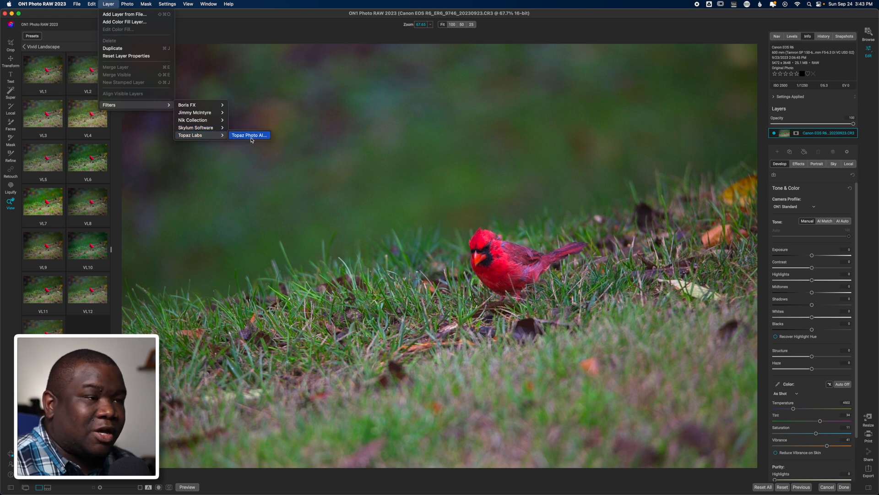
{"action": "mouse_move", "coordinate": [200, 135]}
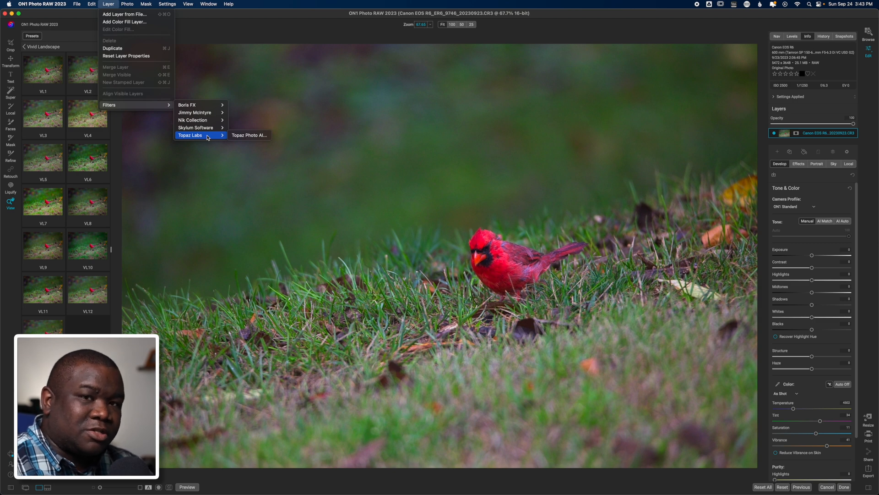
{"action": "mouse_move", "coordinate": [194, 112]}
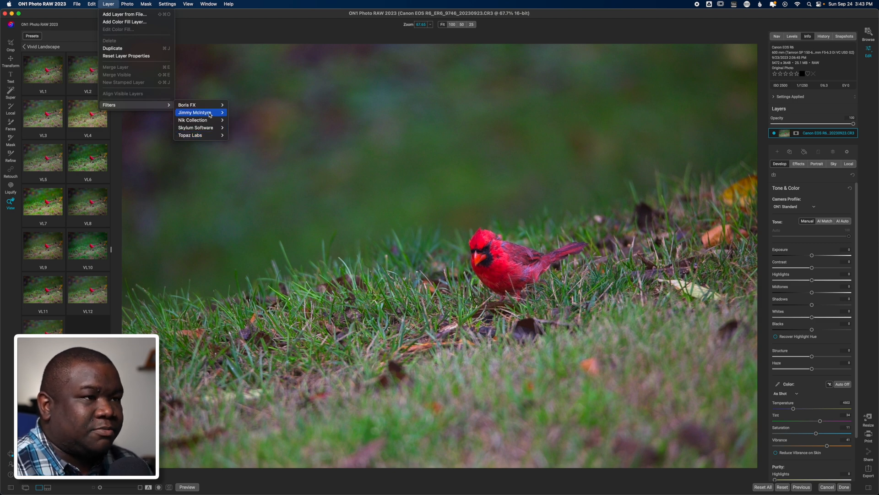
{"action": "mouse_move", "coordinate": [186, 105]}
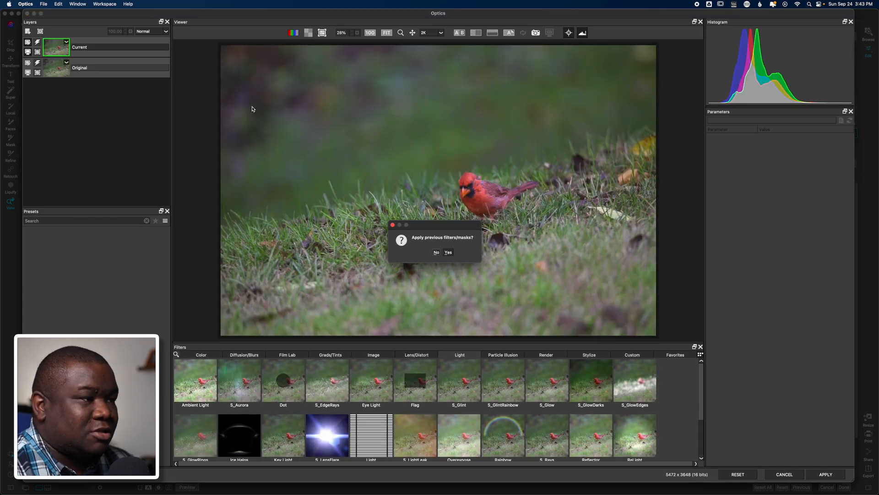
Decline reapplying previous filters and masks, then show the Film Lab filter group
{"action": "left_click", "coordinate": [447, 252]}
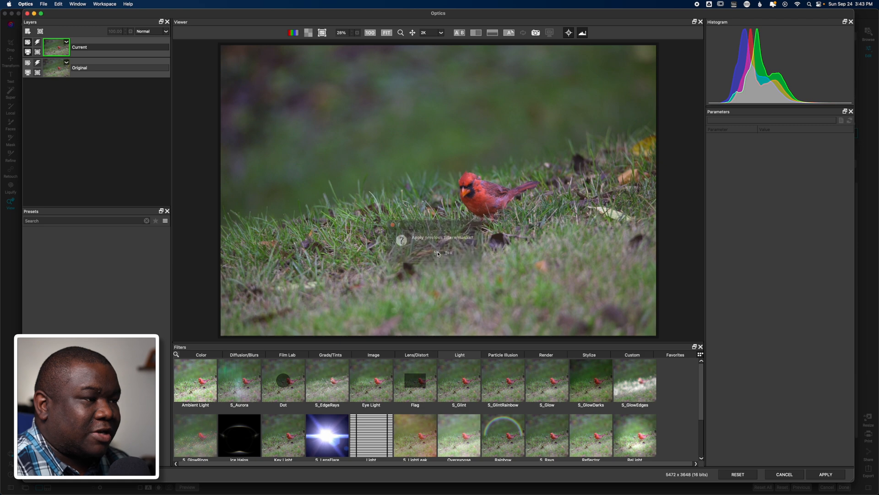
{"action": "left_click", "coordinate": [447, 252]}
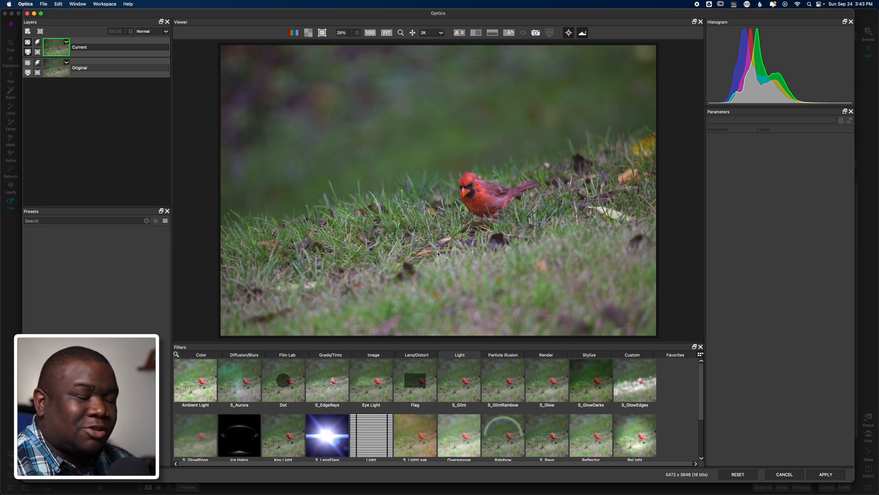
{"action": "left_click", "coordinate": [287, 354]}
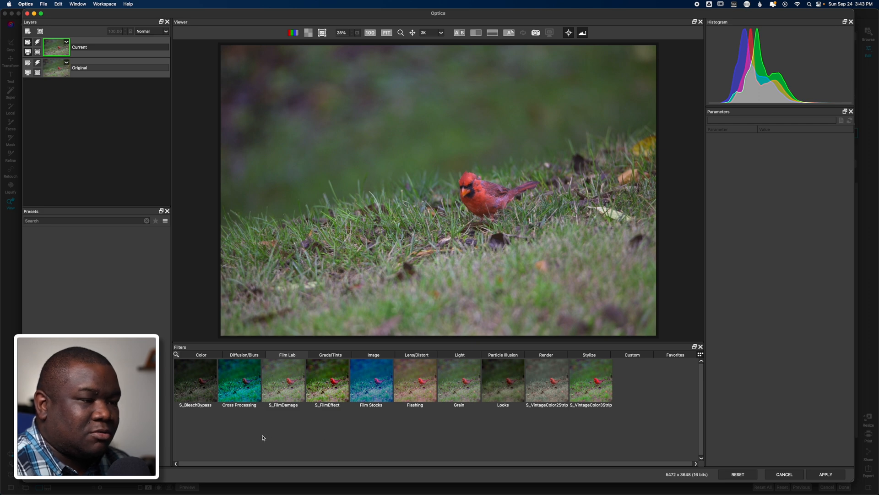
Add the Film Stocks filter and browse to the Eastman EXR 500T 5296 35mm preset
{"action": "left_click", "coordinate": [370, 380]}
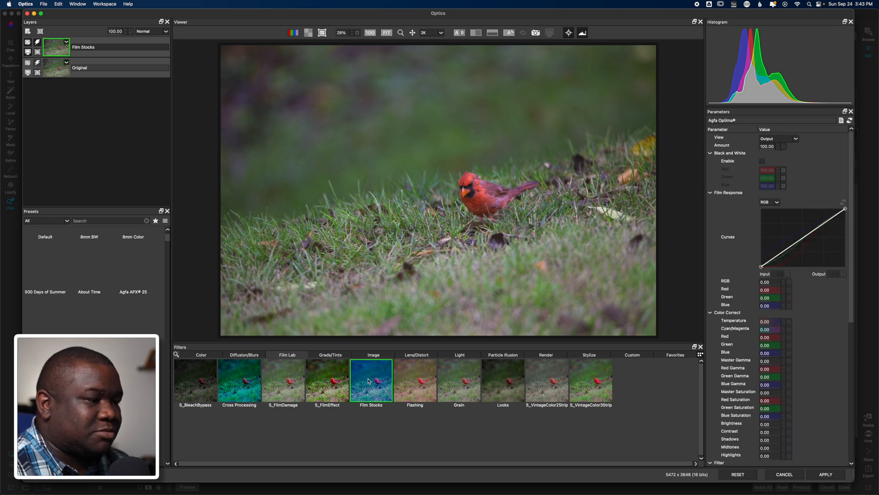
{"action": "left_click", "coordinate": [371, 379]}
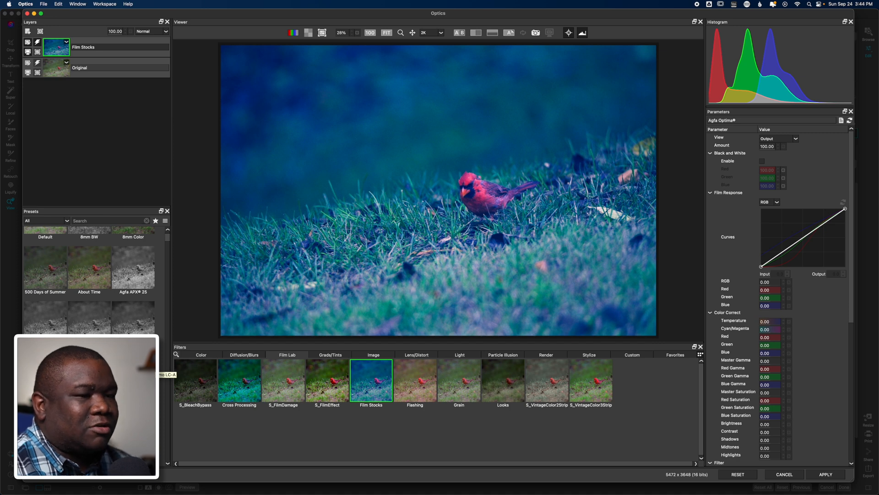
{"action": "scroll", "scroll_direction": "down", "scroll_amount": 3}
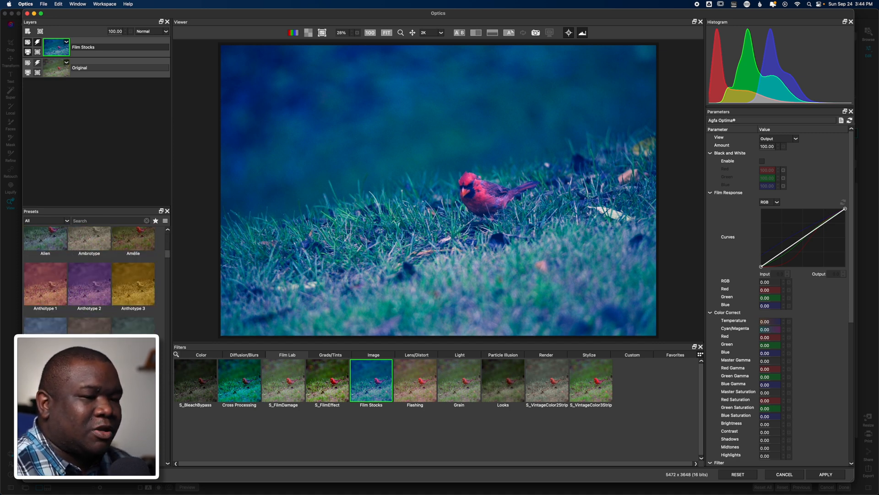
{"action": "scroll", "scroll_direction": "down", "scroll_amount": 3}
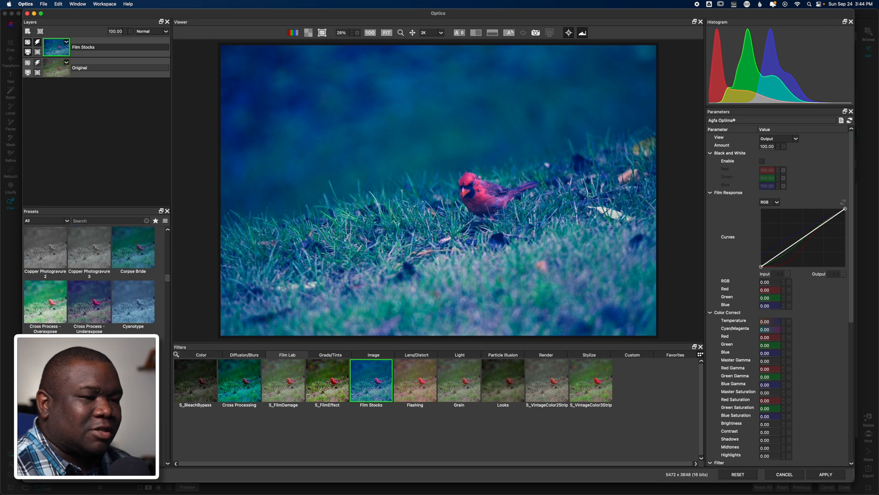
{"action": "scroll", "scroll_direction": "down", "scroll_amount": 3}
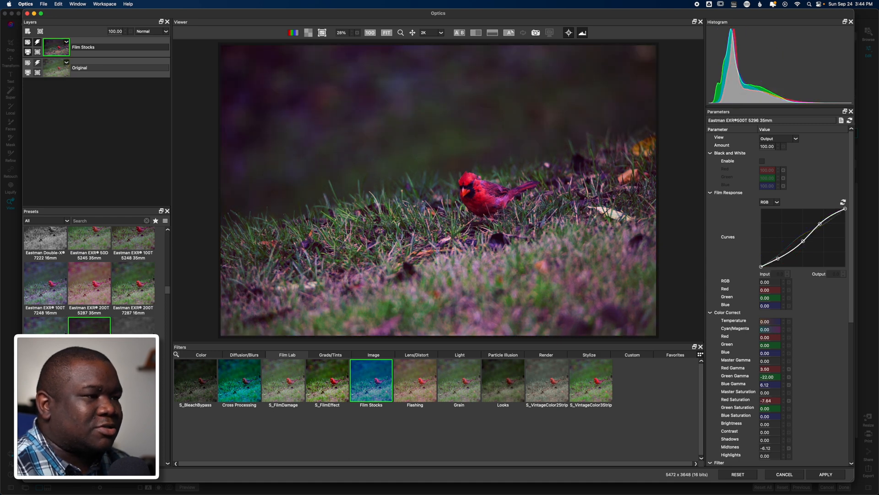
{"action": "mouse_move", "coordinate": [259, 454]}
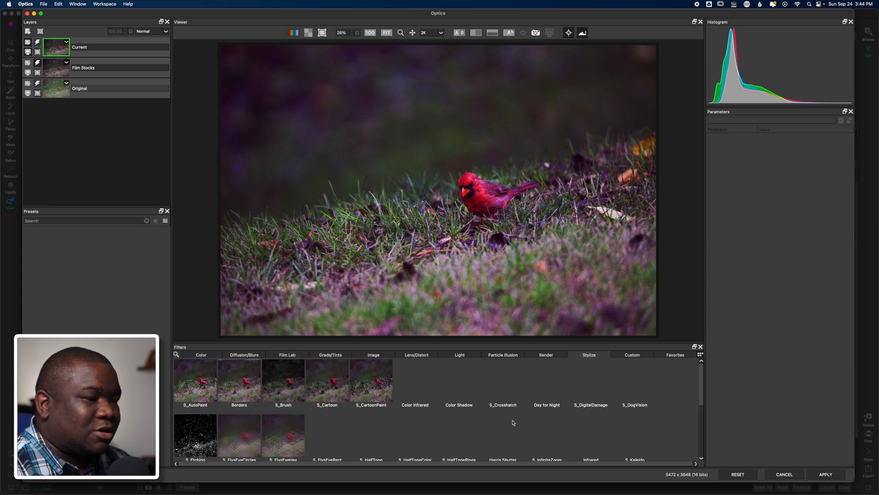
Add an S_WarpChroma layer with the Default preset above Film Stocks
{"action": "scroll", "scroll_direction": "down", "scroll_amount": 3}
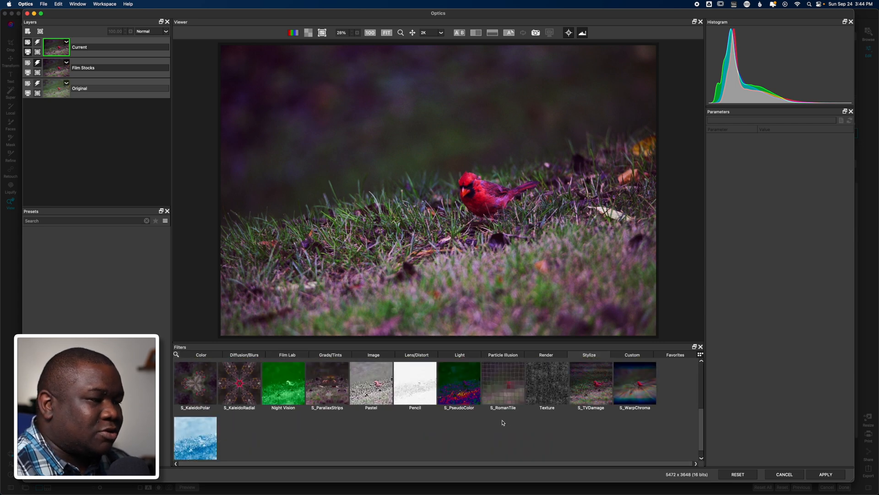
{"action": "mouse_move", "coordinate": [596, 447]}
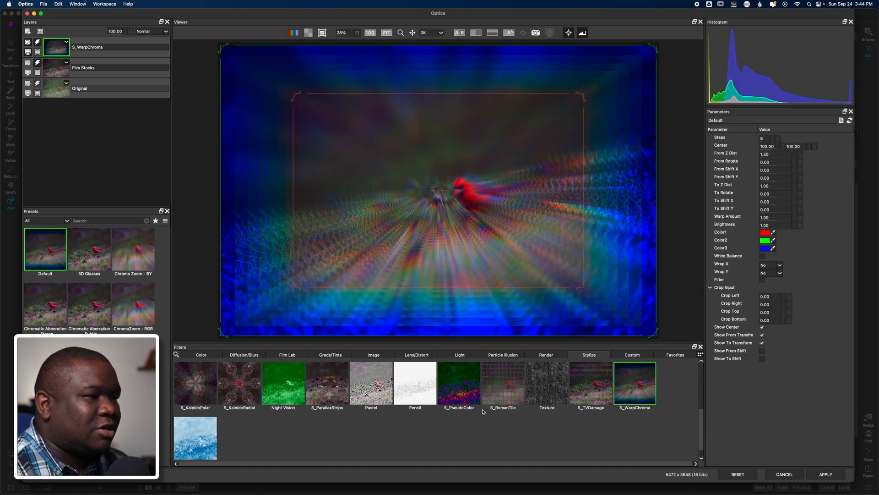
{"action": "mouse_move", "coordinate": [472, 338]}
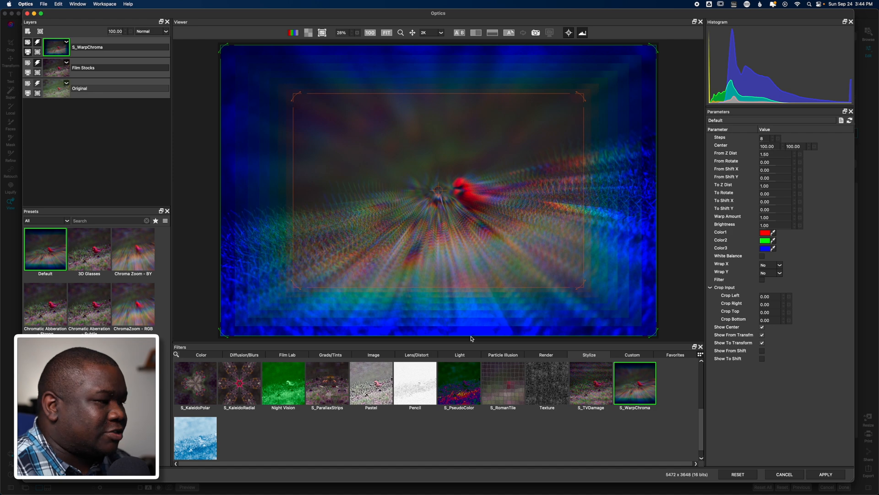
{"action": "mouse_move", "coordinate": [81, 314]}
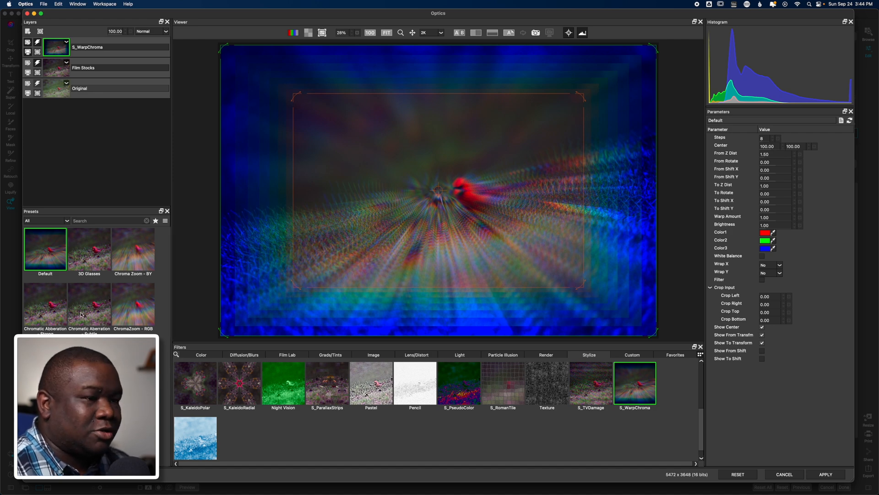
{"action": "mouse_move", "coordinate": [190, 316]}
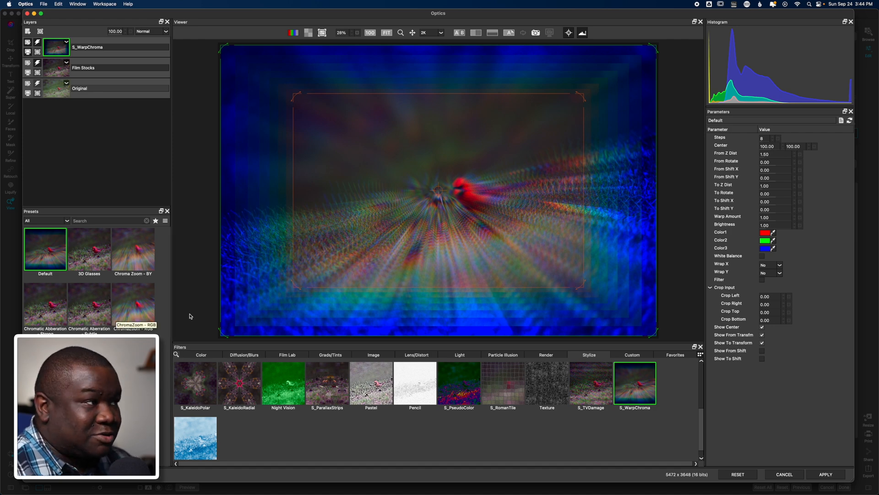
{"action": "mouse_move", "coordinate": [197, 304]}
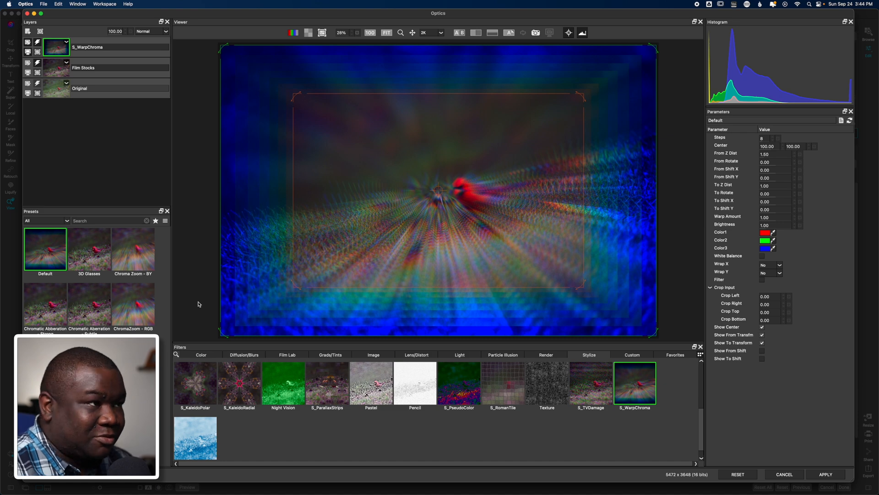
{"action": "mouse_move", "coordinate": [182, 287]}
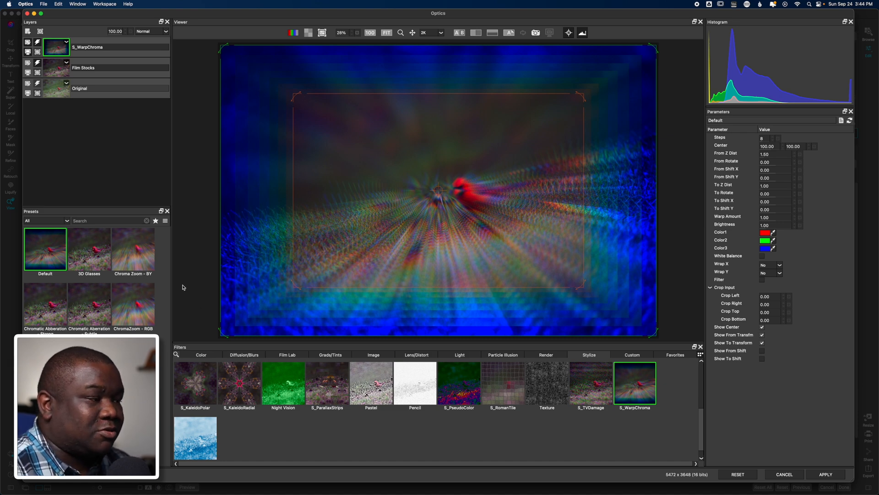
{"action": "mouse_move", "coordinate": [835, 449]}
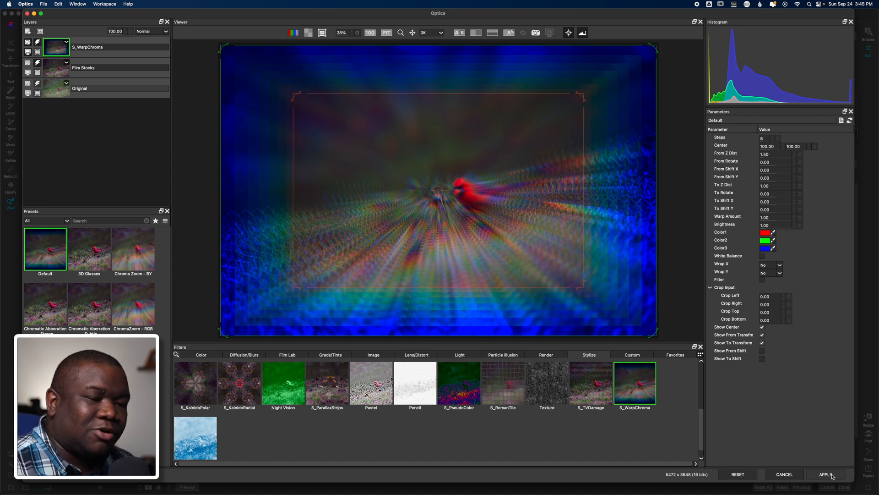
{"action": "mouse_move", "coordinate": [832, 475]}
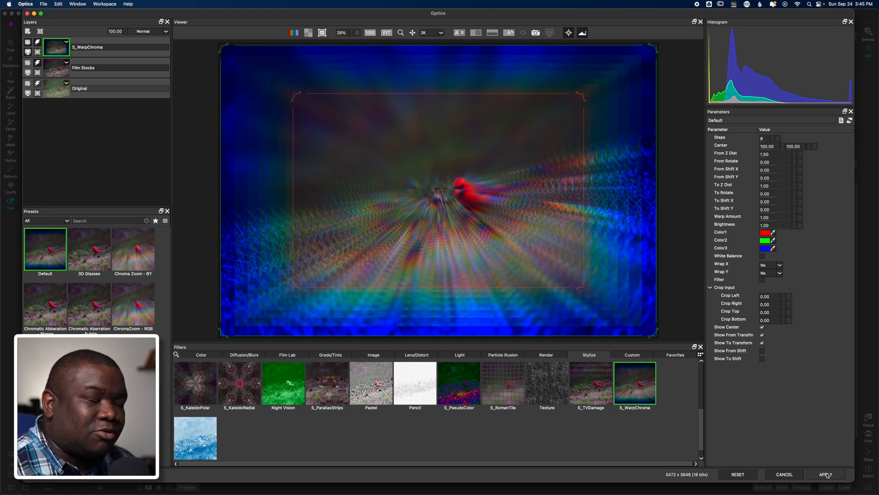
Apply the Optics effects so the result returns to ON1 as a copy layer
{"action": "left_click", "coordinate": [825, 474]}
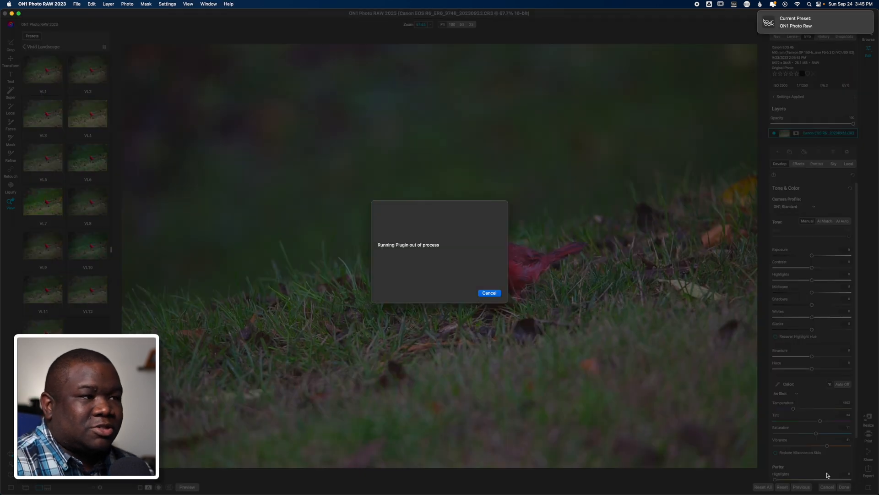
{"action": "left_click", "coordinate": [489, 292]}
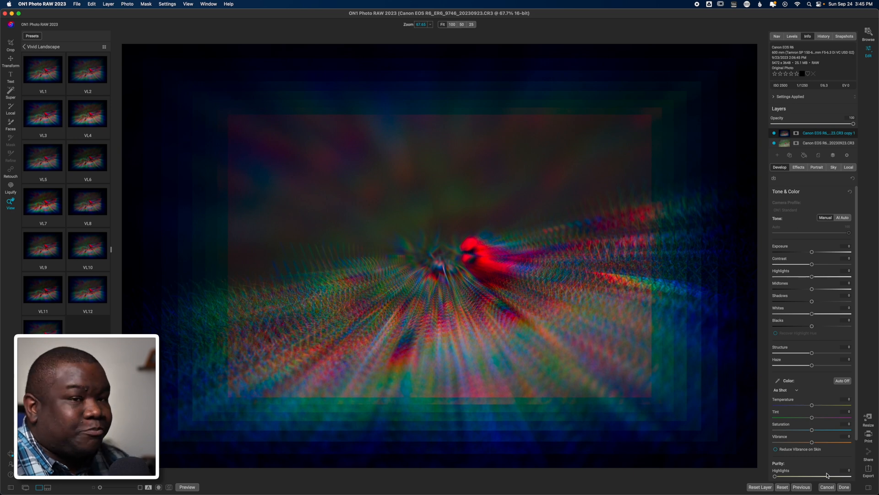
{"action": "mouse_move", "coordinate": [810, 152]}
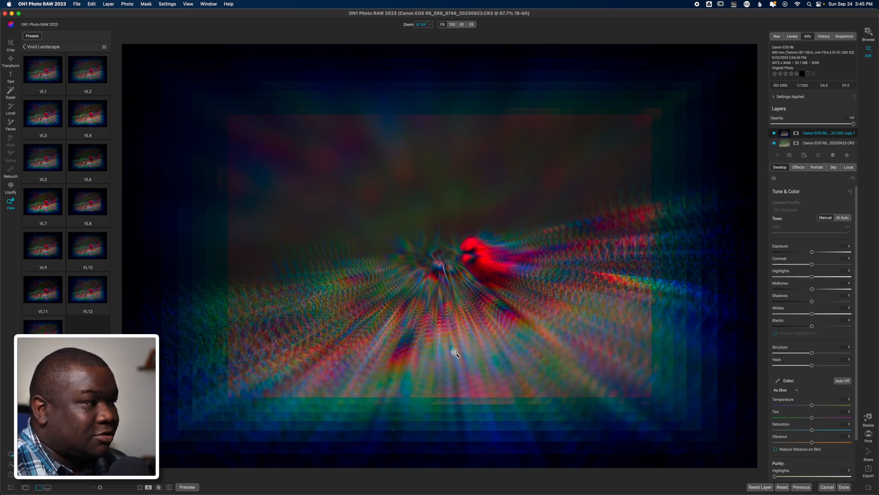
{"action": "mouse_move", "coordinate": [718, 219]}
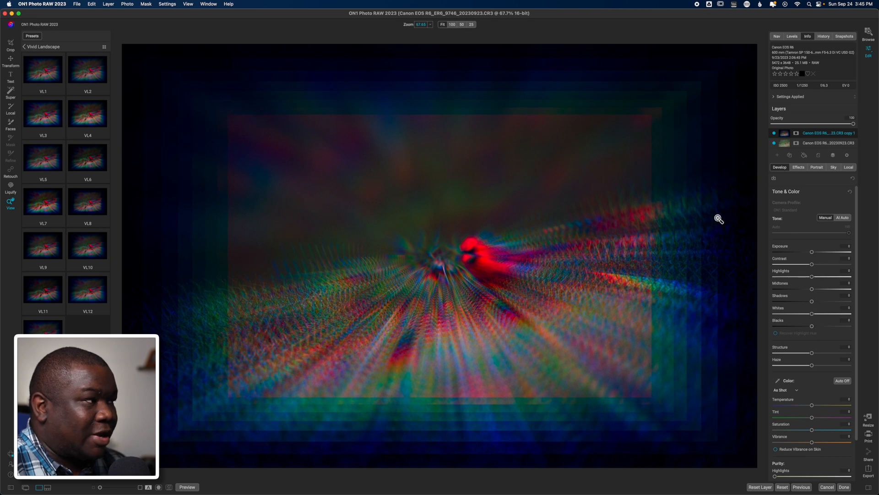
{"action": "left_click", "coordinate": [775, 133]}
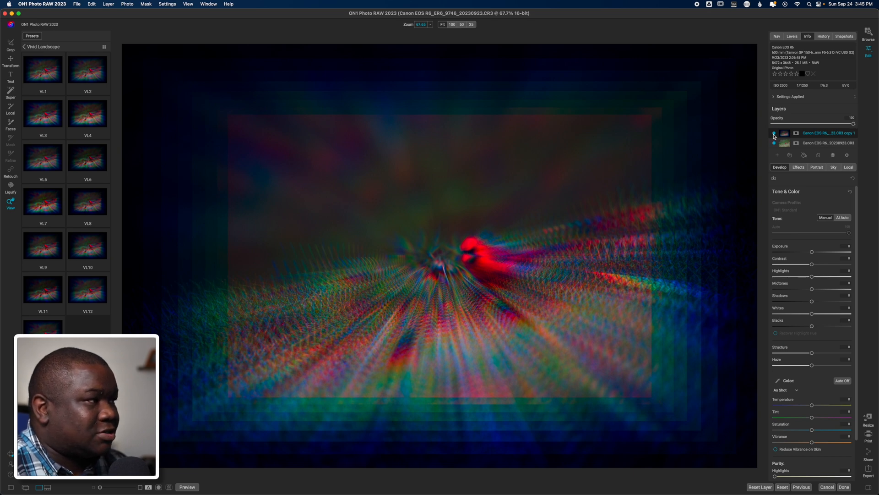
{"action": "left_click", "coordinate": [775, 133]}
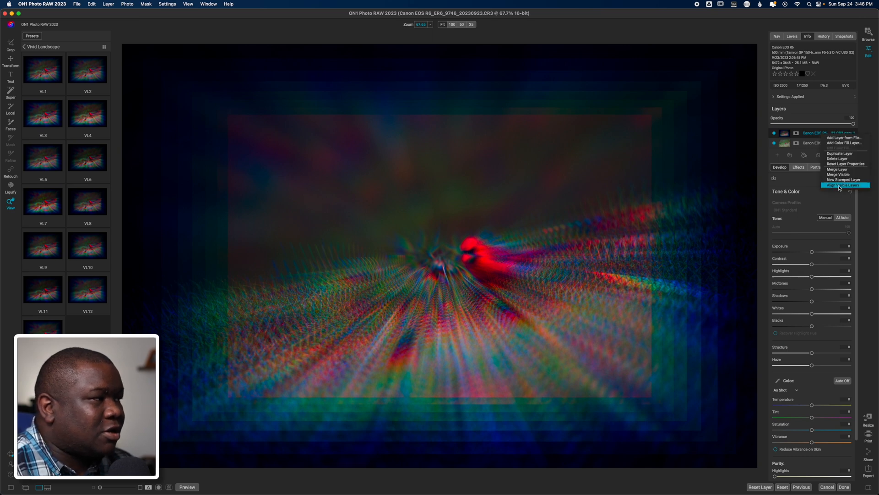
{"action": "mouse_move", "coordinate": [841, 175]}
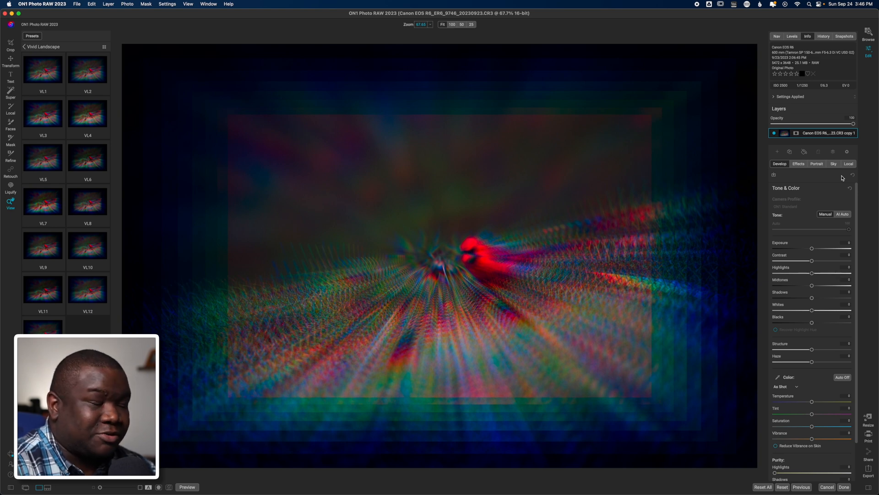
{"action": "mouse_move", "coordinate": [834, 177]}
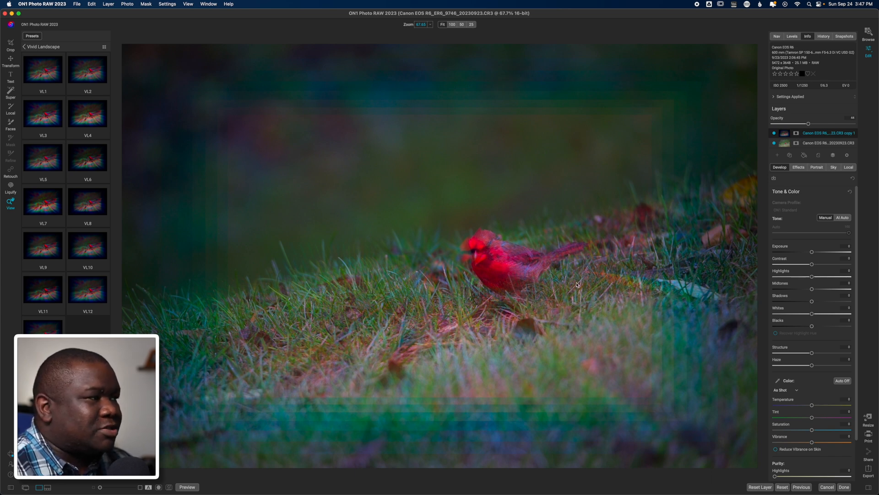
Select the Mask brush to start masking the 44-opacity warped layer
{"action": "left_click", "coordinate": [10, 141]}
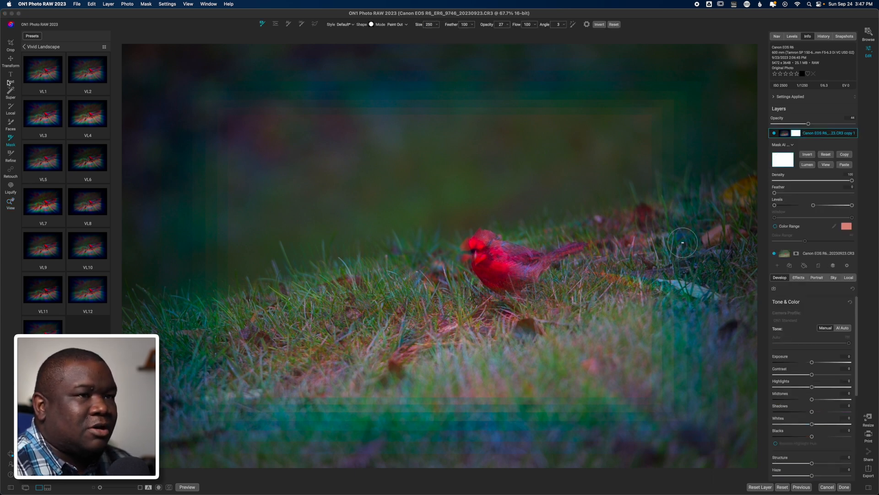